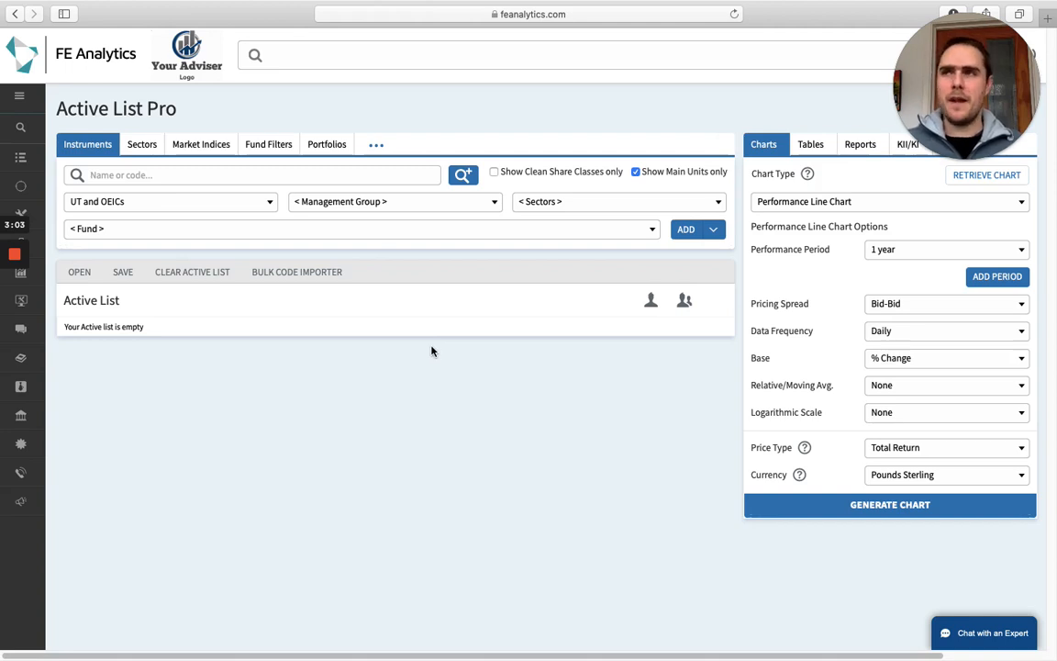
pyautogui.moveTo(437, 346)
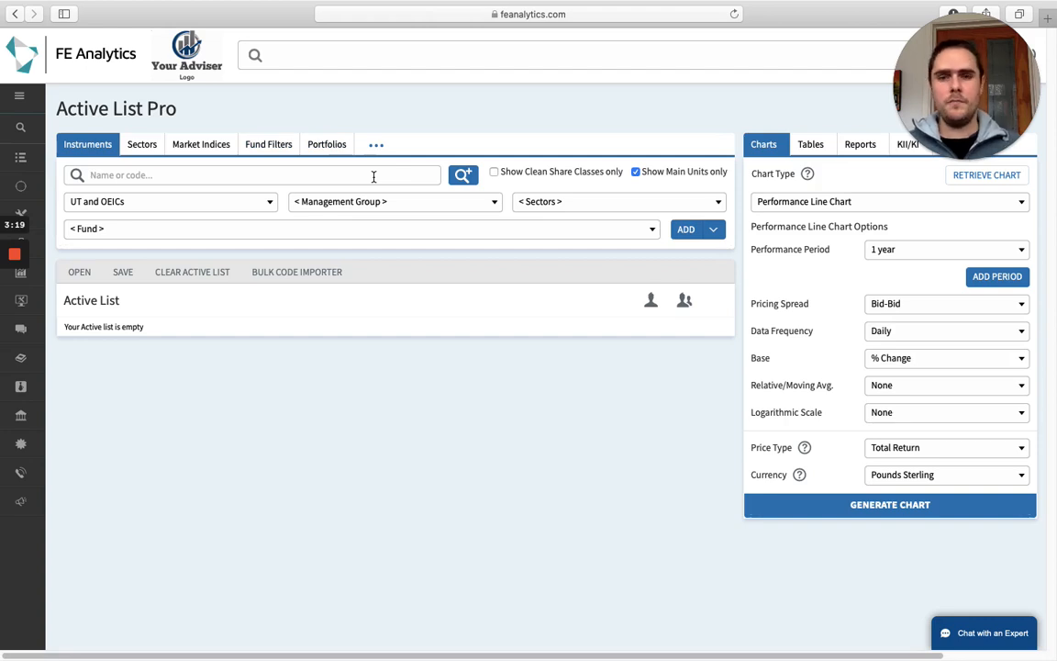
pyautogui.moveTo(725, 206)
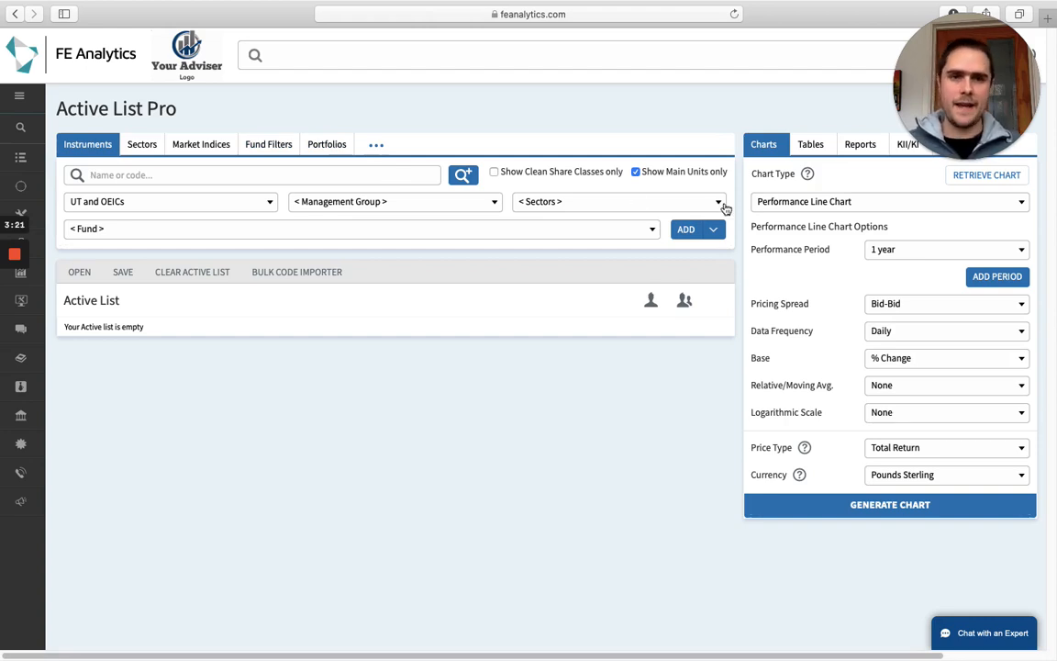
pyautogui.moveTo(808, 231)
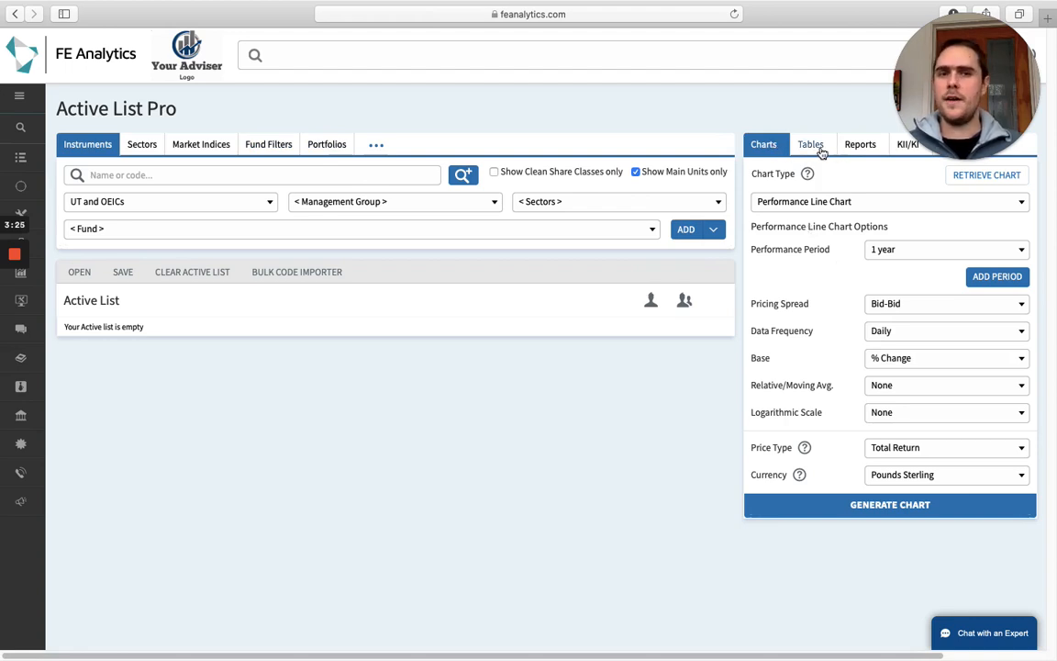
pyautogui.moveTo(842, 206)
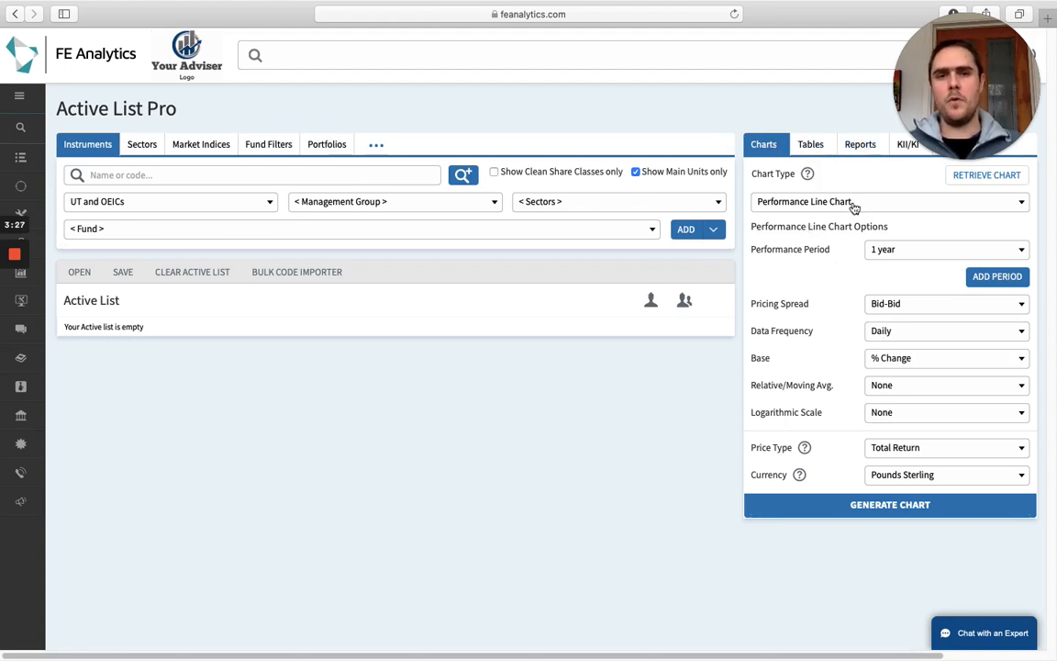
pyautogui.moveTo(850, 206)
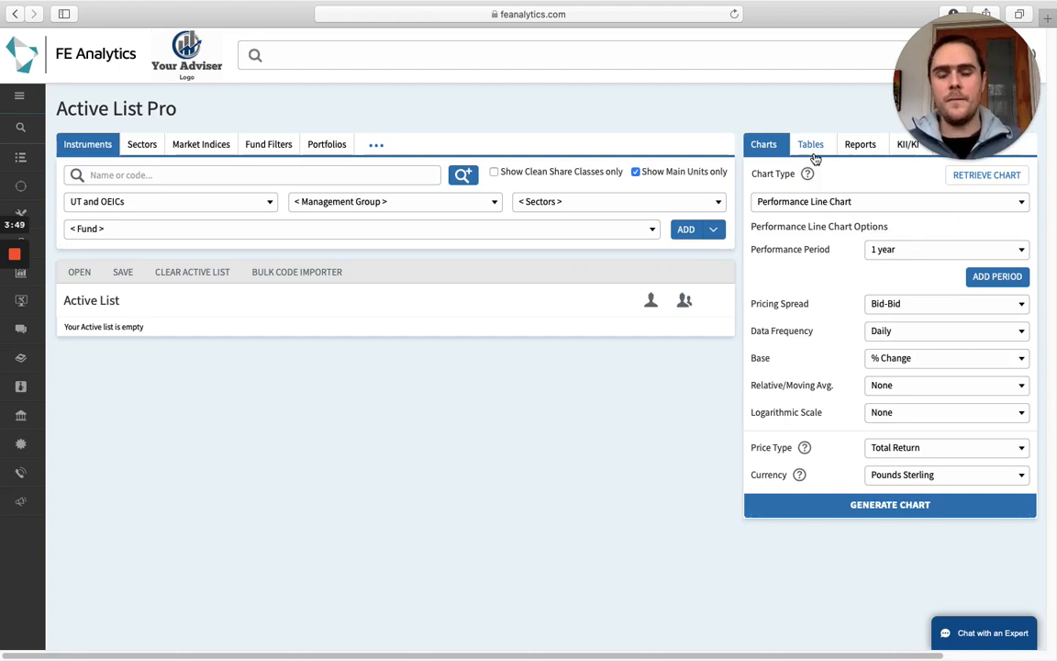
pyautogui.moveTo(632, 258)
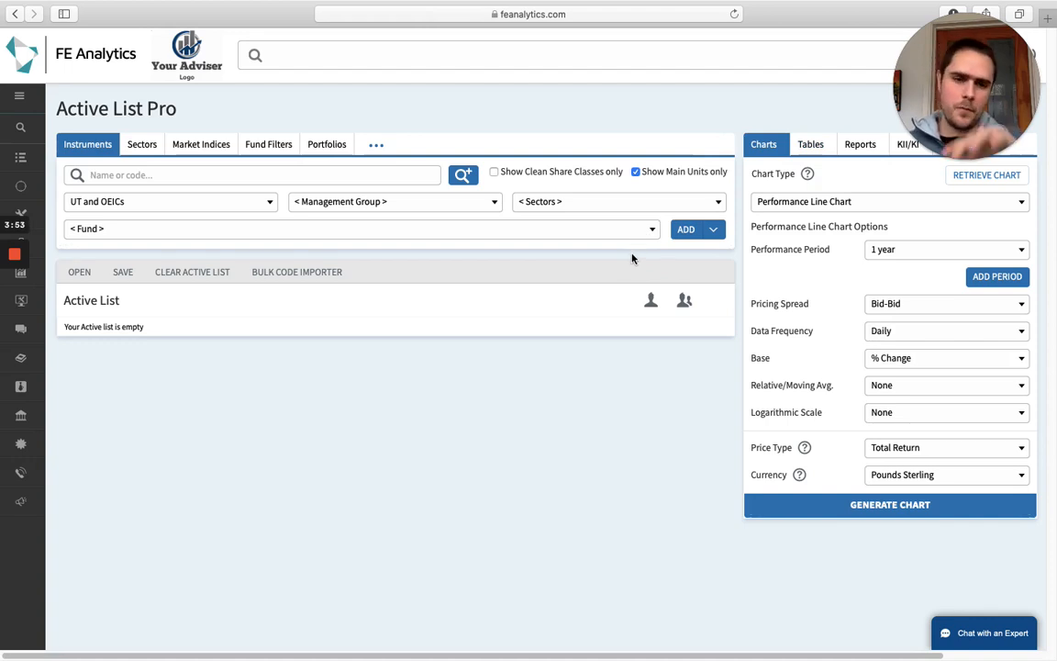
pyautogui.moveTo(476, 280)
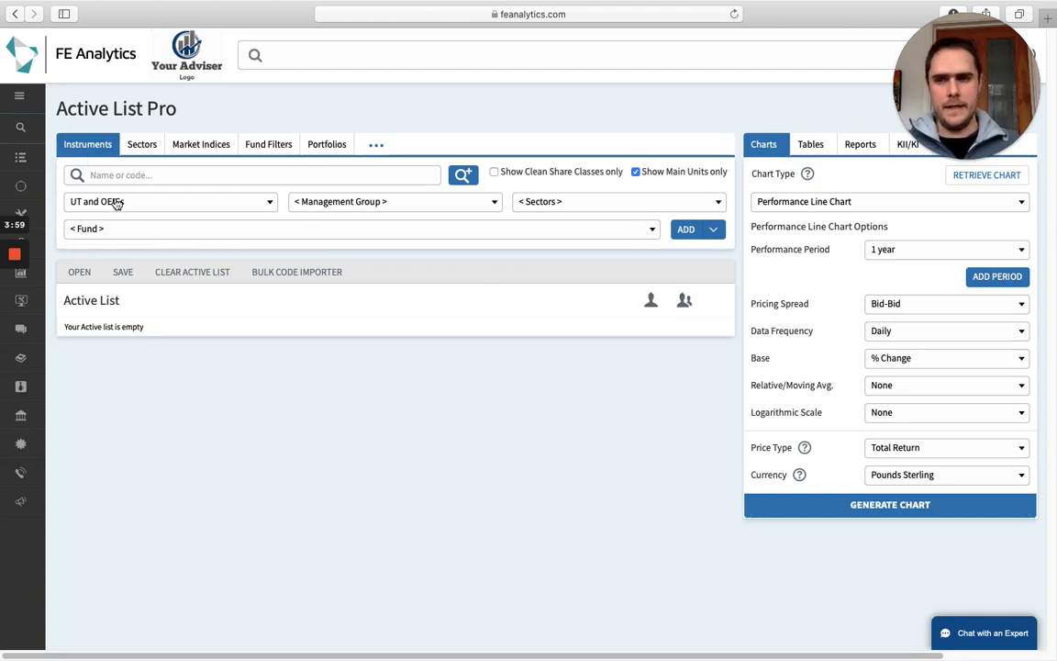
# Filter to 7IM Investment Funds and add AAP Income - Dec 03 (RK17) to the active list.
pyautogui.click(169, 201)
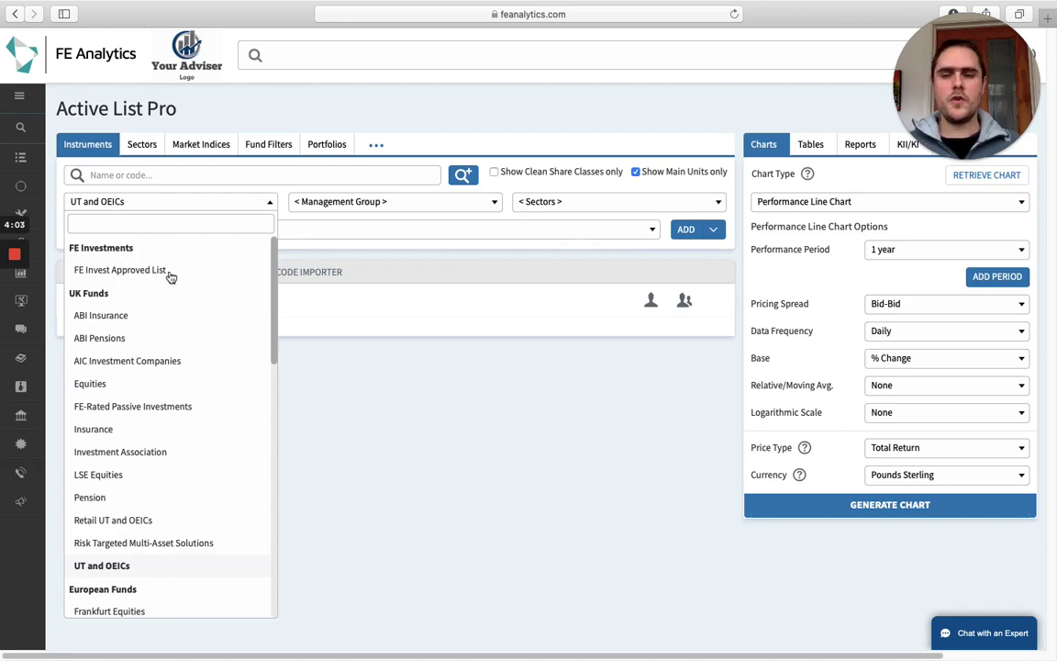
pyautogui.moveTo(126, 364)
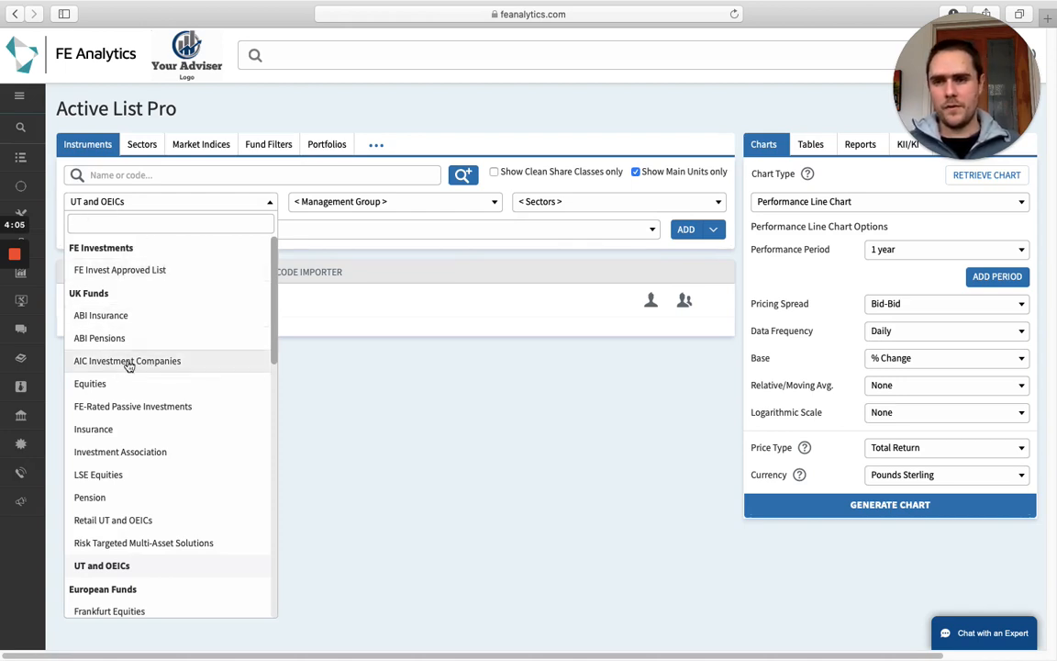
pyautogui.moveTo(119, 382)
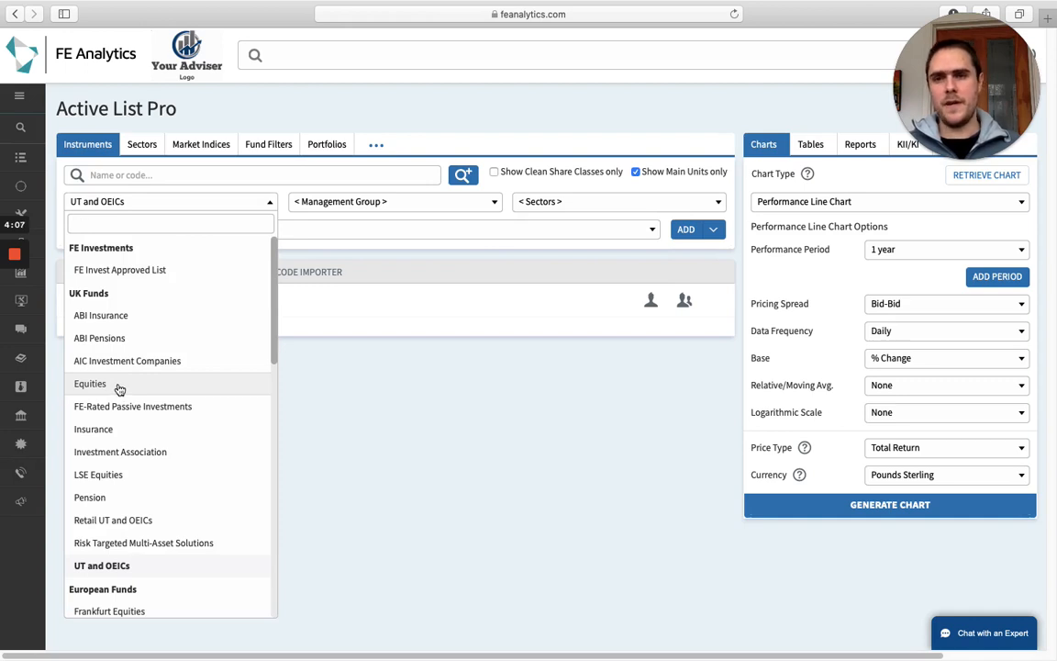
pyautogui.moveTo(319, 309)
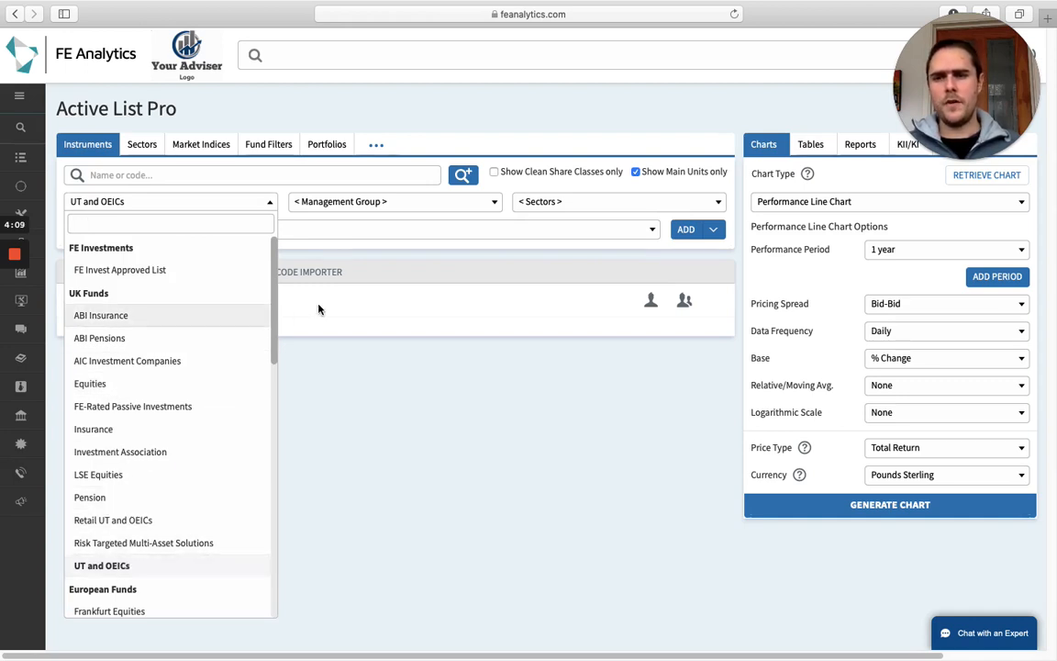
pyautogui.click(394, 201)
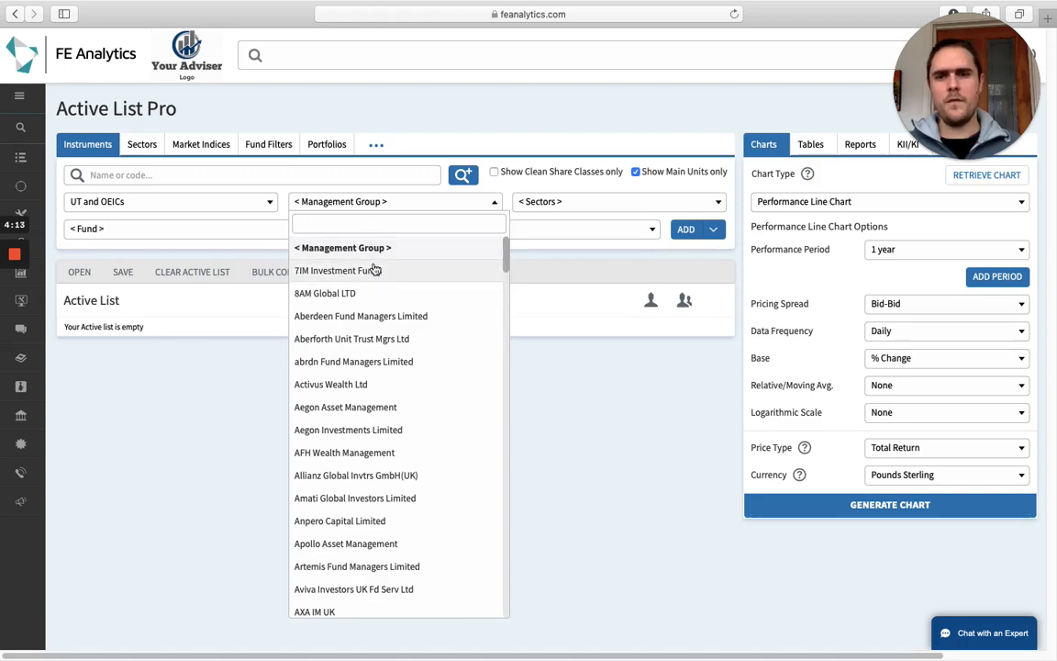
pyautogui.click(337, 269)
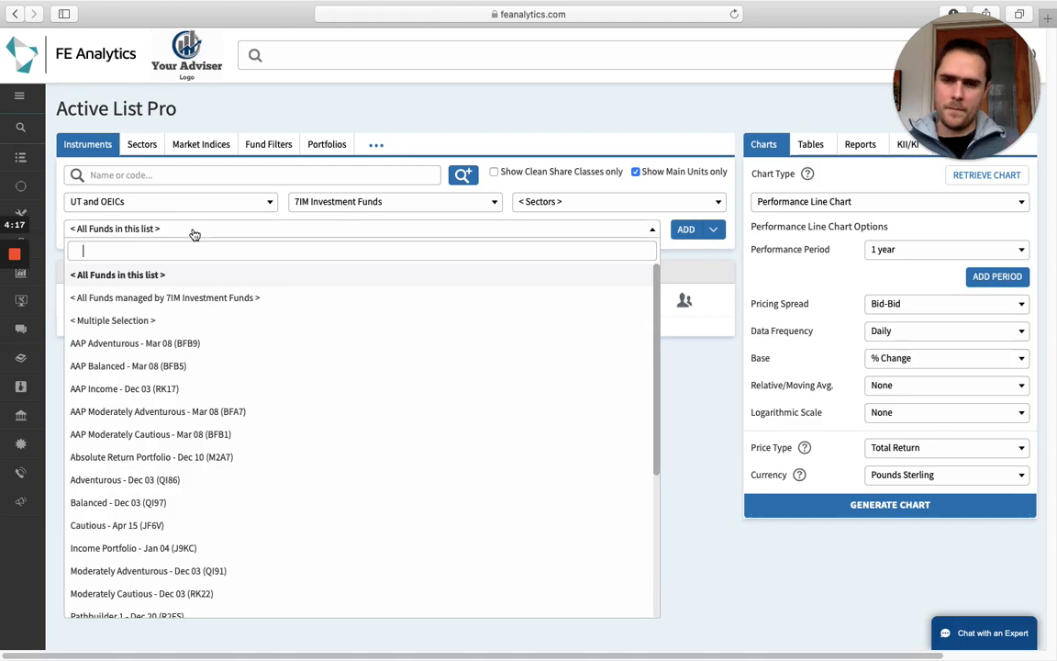
pyautogui.click(124, 388)
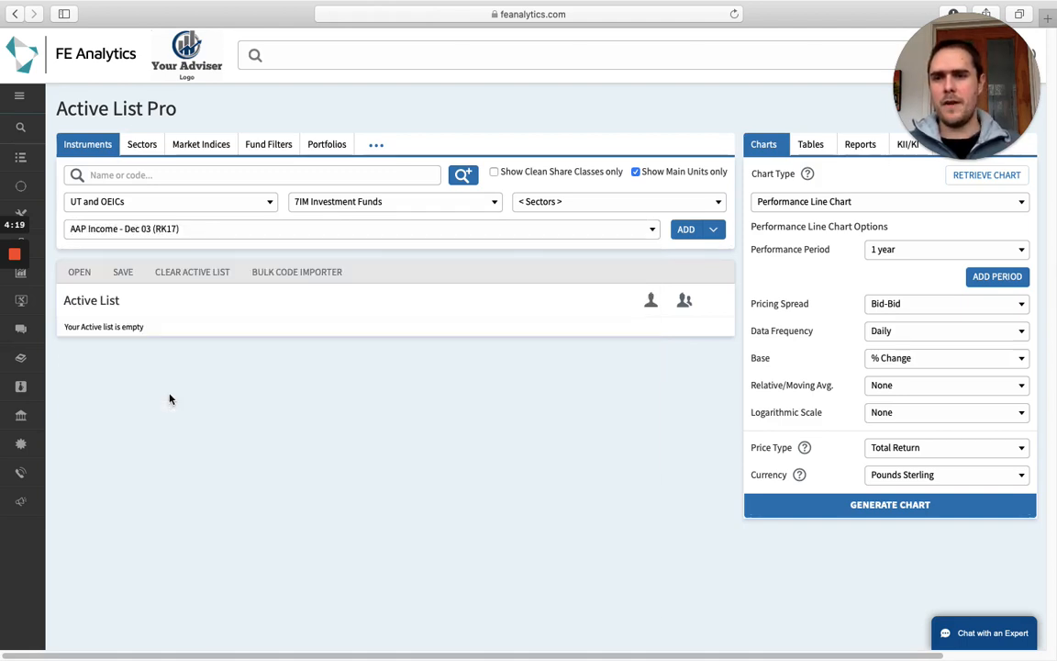
pyautogui.click(688, 228)
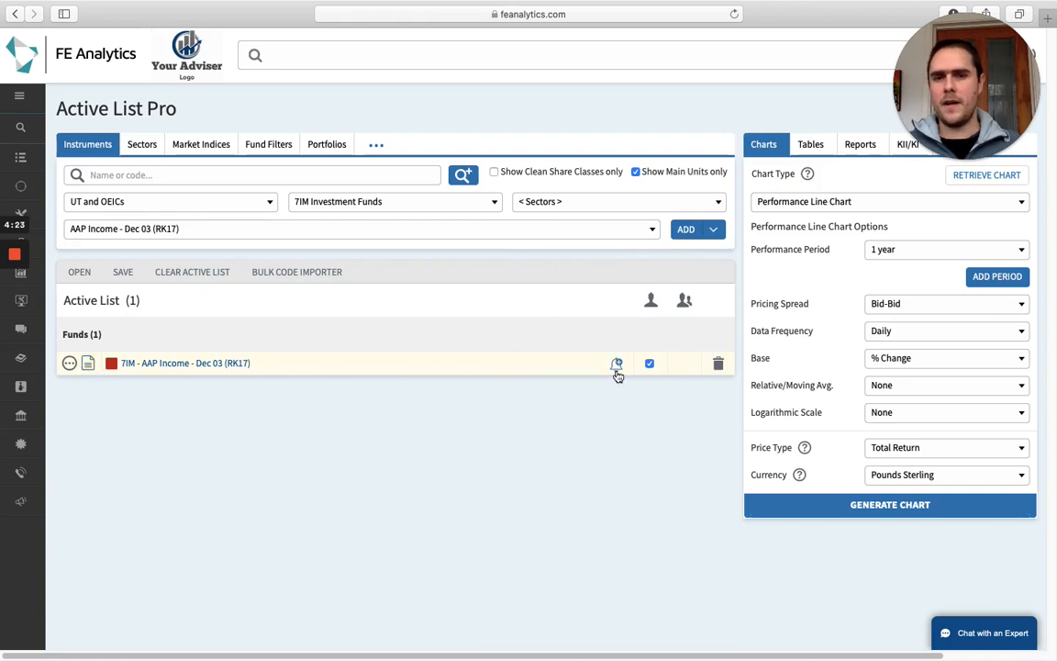
pyautogui.moveTo(431, 391)
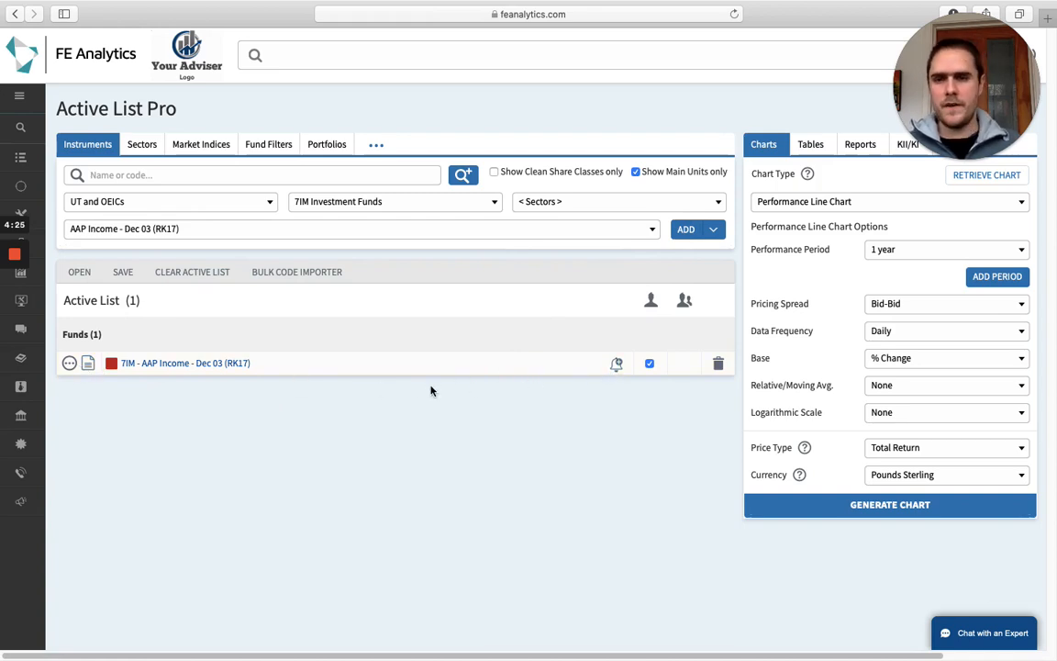
pyautogui.moveTo(383, 384)
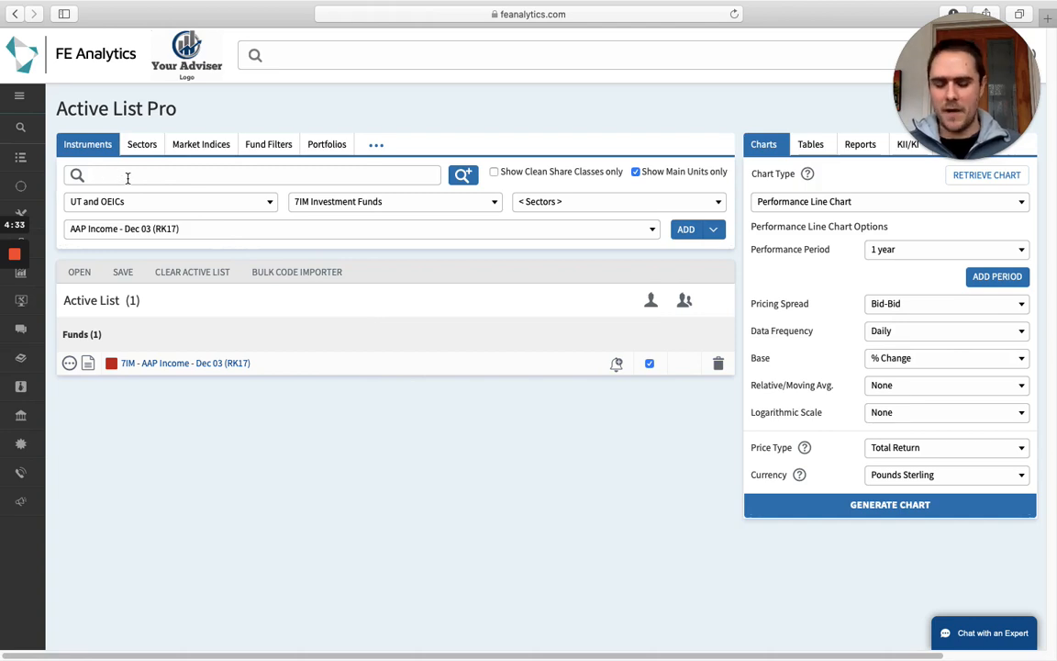
# Search the instrument list for 'lifestrategy' funds.
pyautogui.write('lifestrategy')
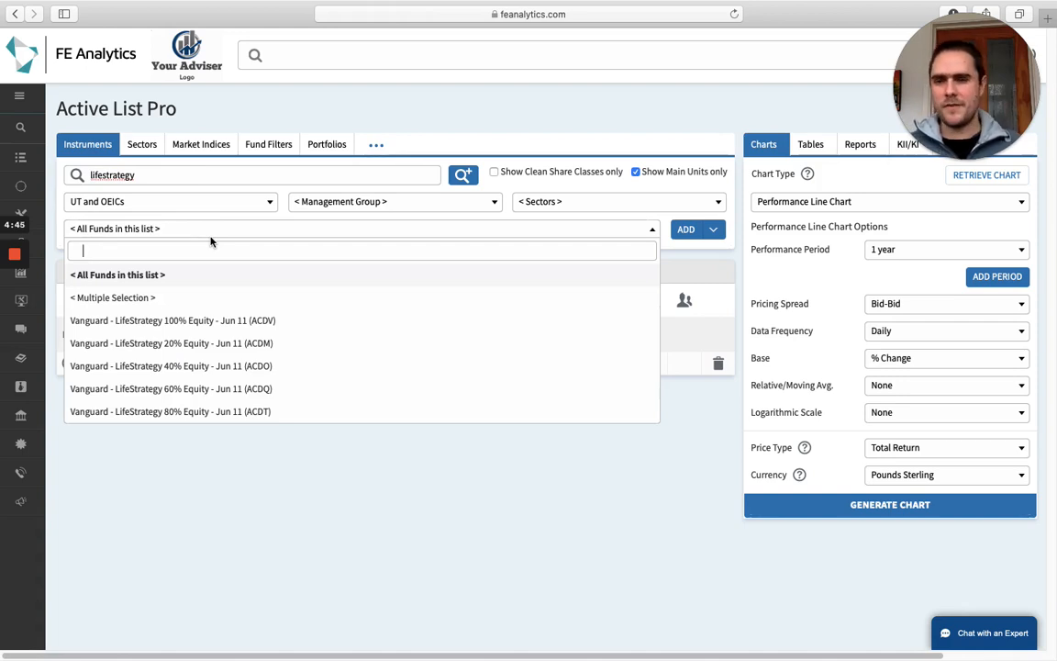
pyautogui.moveTo(203, 355)
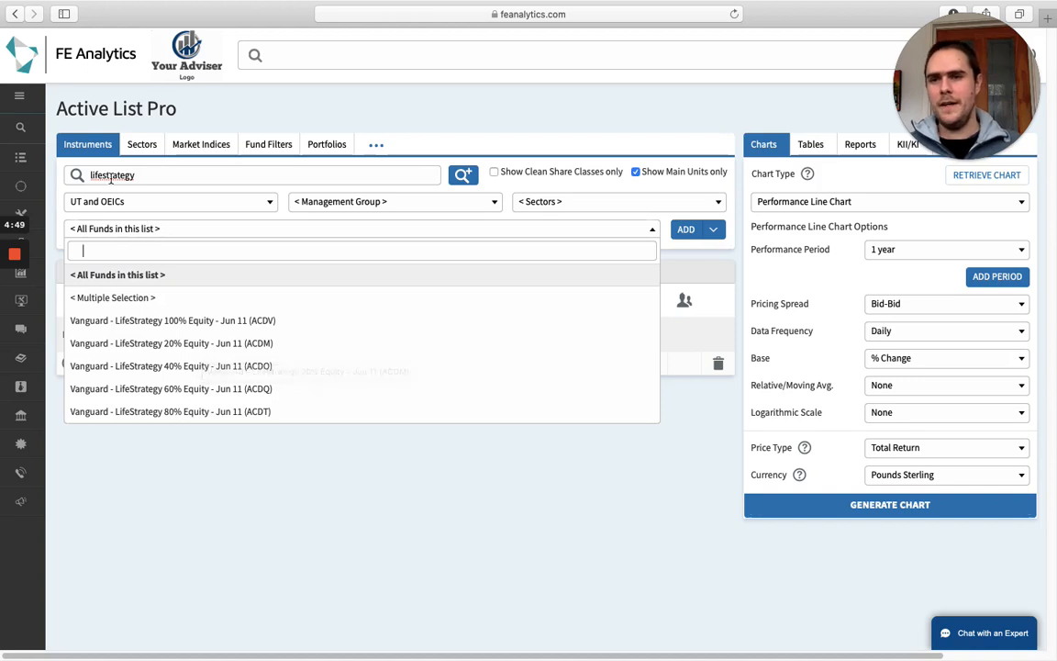
pyautogui.moveTo(160, 184)
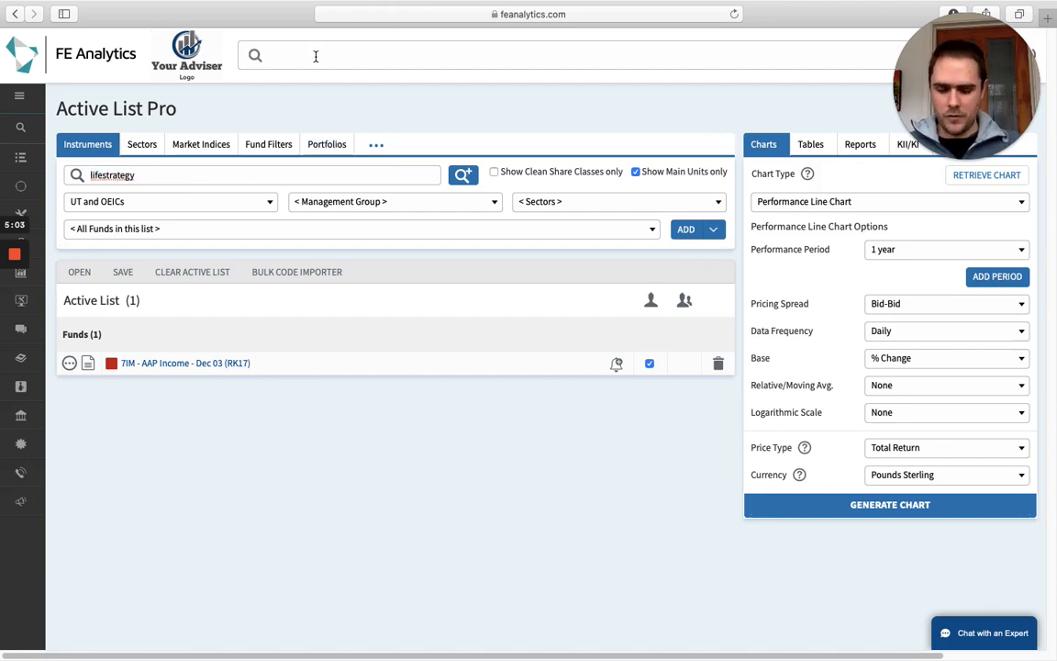
pyautogui.write('pe12')
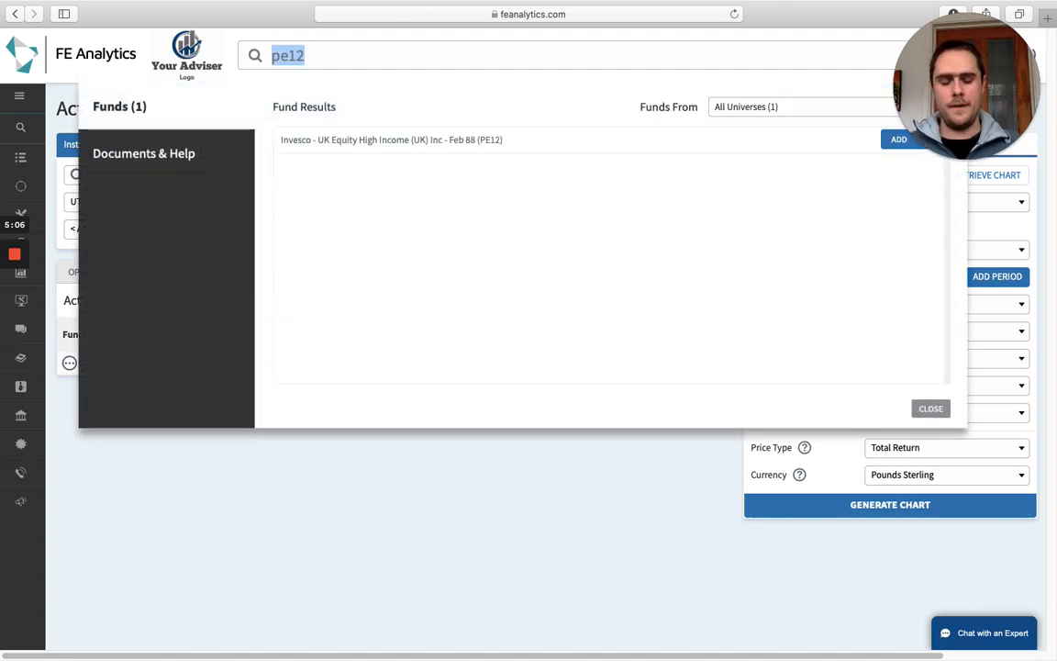
pyautogui.moveTo(763, 179)
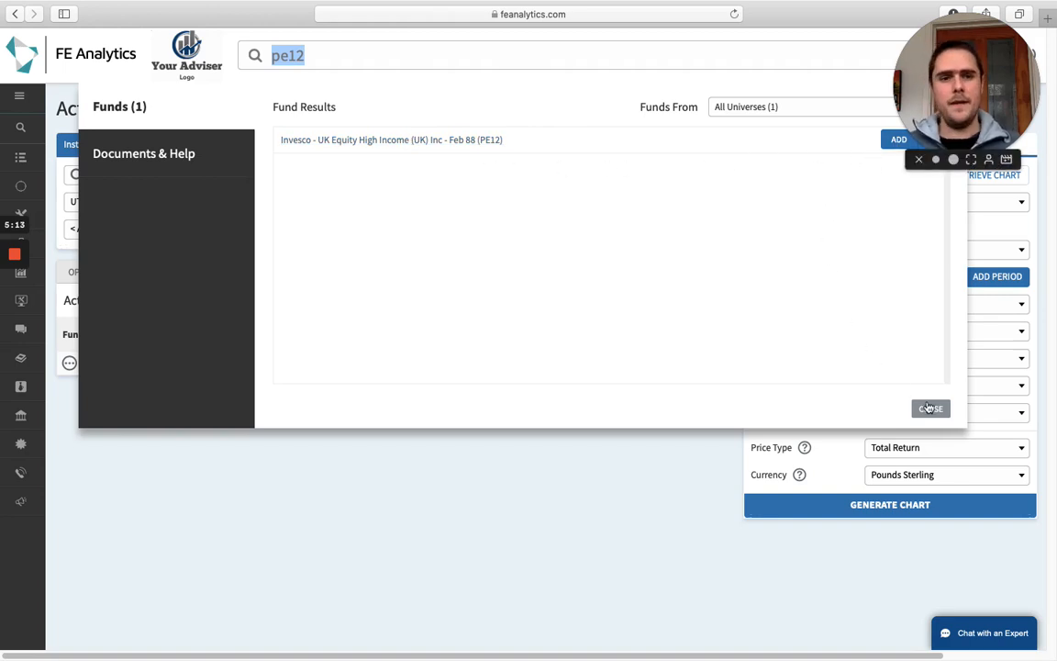
pyautogui.click(930, 409)
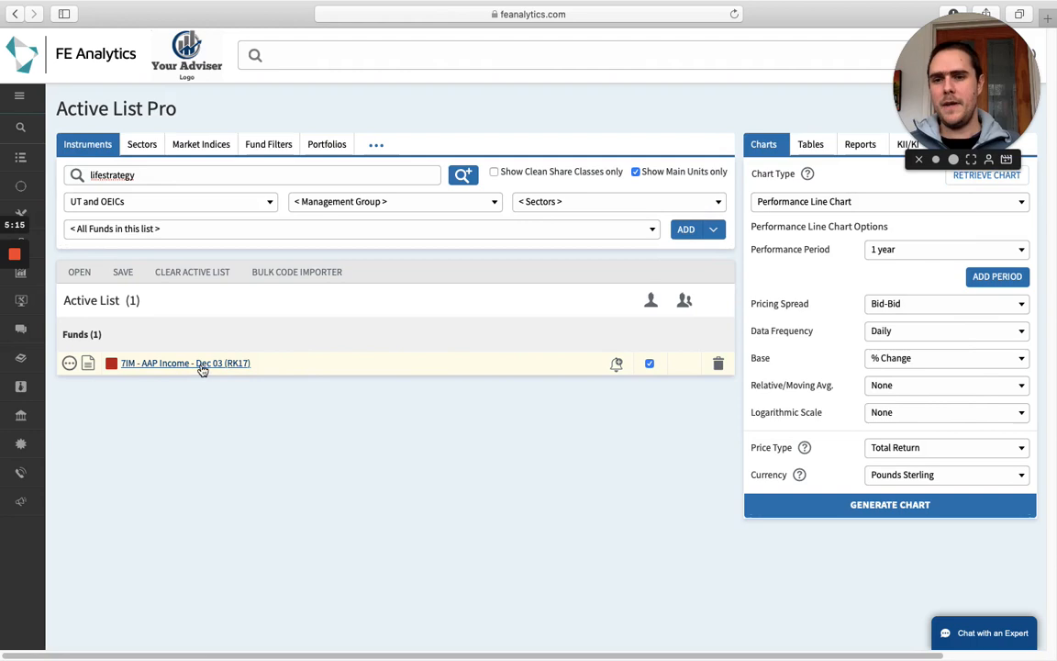
pyautogui.moveTo(309, 401)
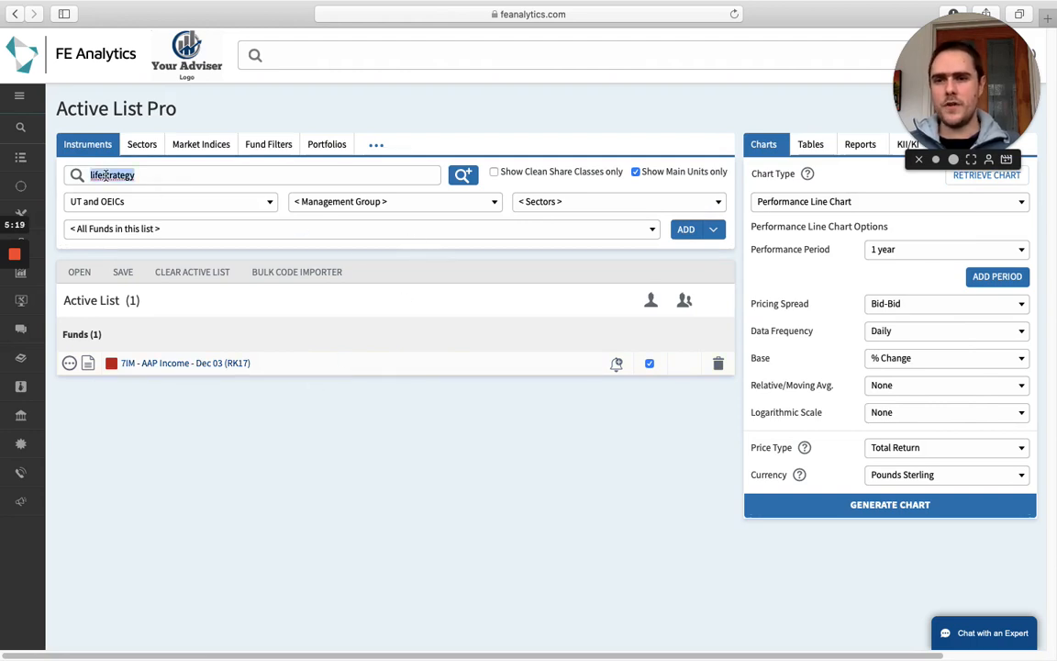
# Search 'pe12', untick Show Main Units only, and add Invesco UK Equity High Income.
pyautogui.write('pe12')
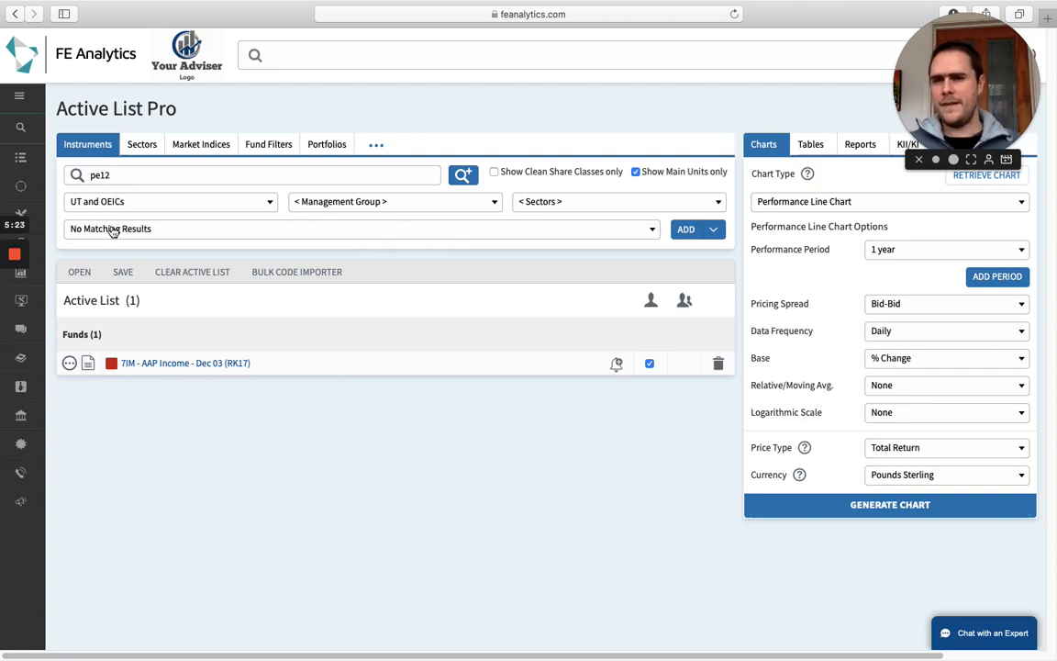
pyautogui.moveTo(112, 203)
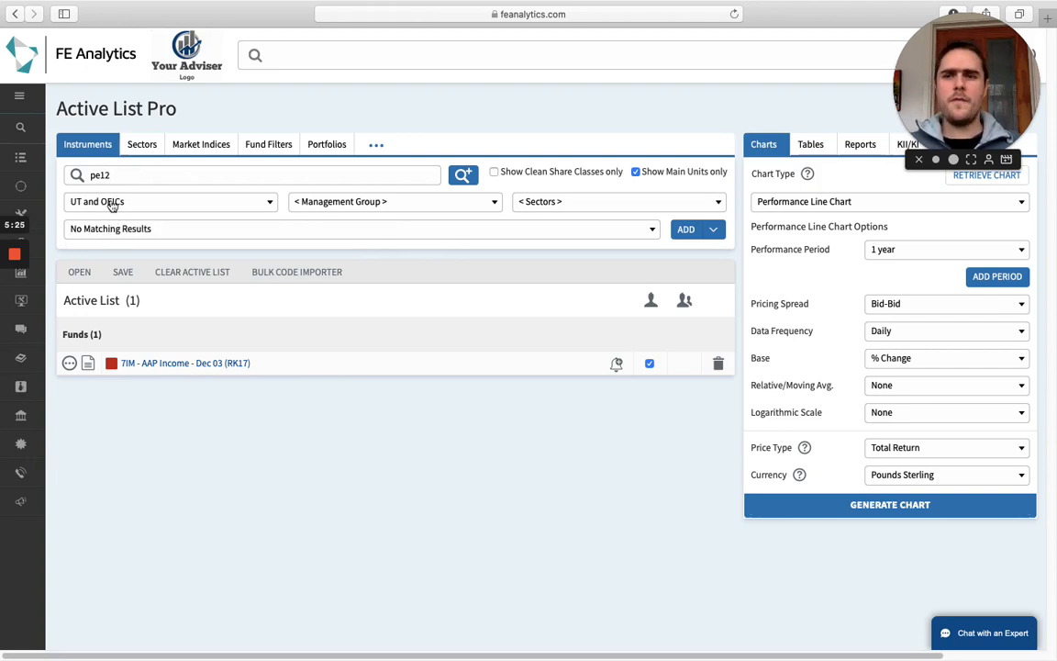
pyautogui.moveTo(107, 211)
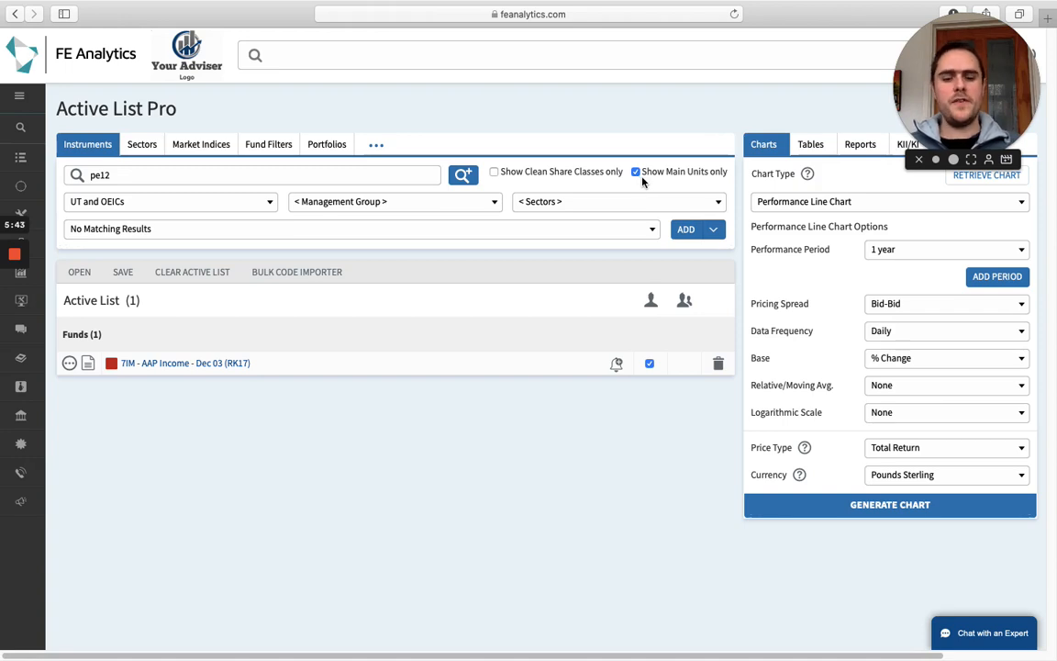
pyautogui.moveTo(114, 189)
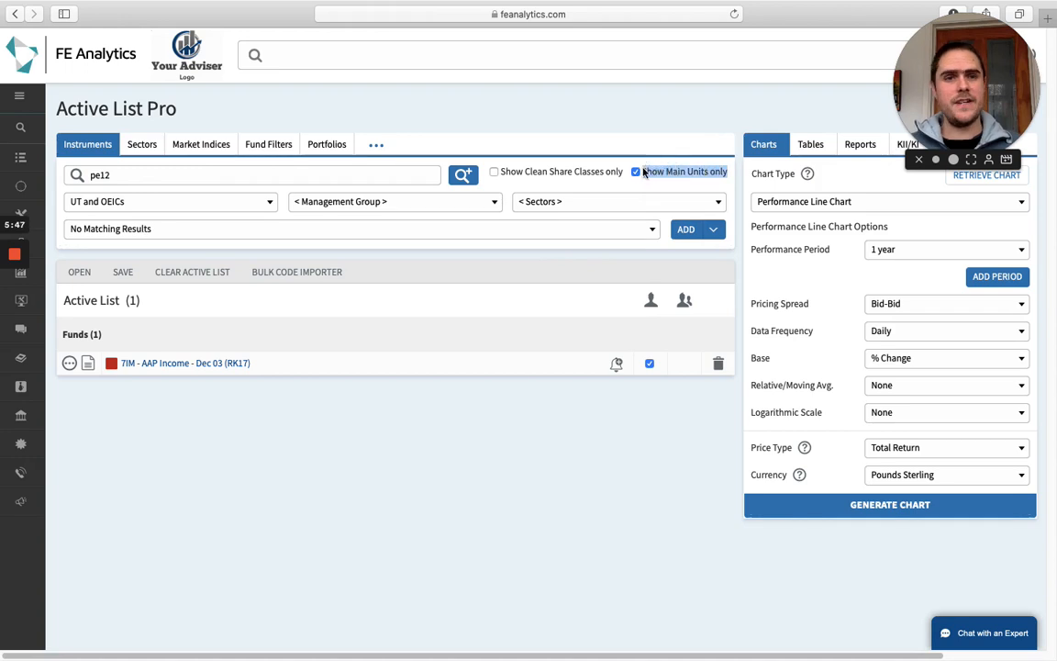
pyautogui.moveTo(643, 188)
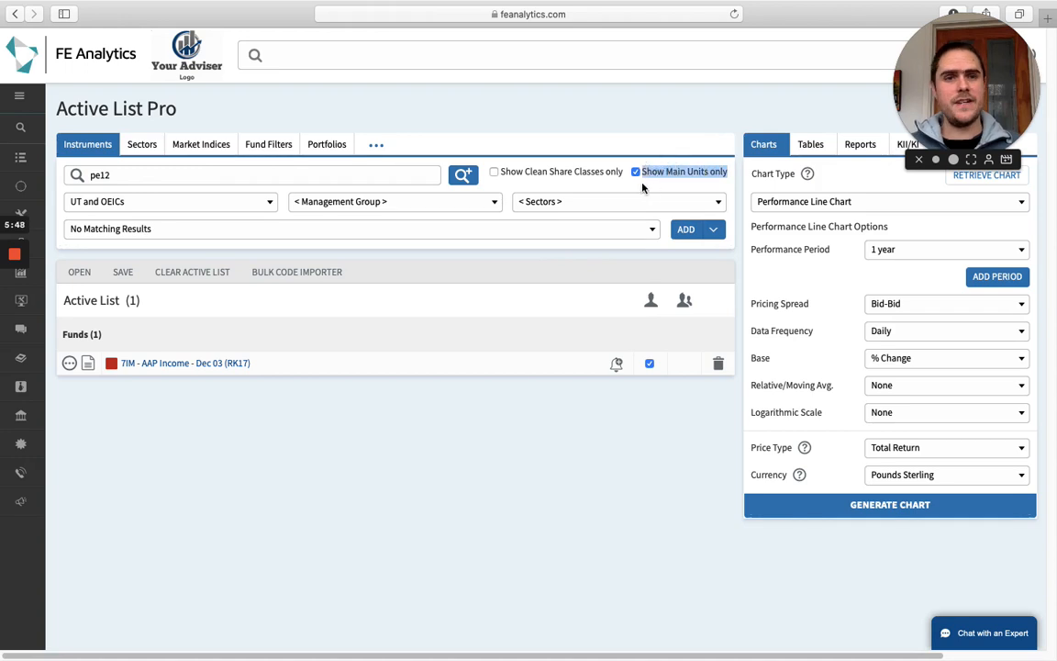
pyautogui.click(635, 172)
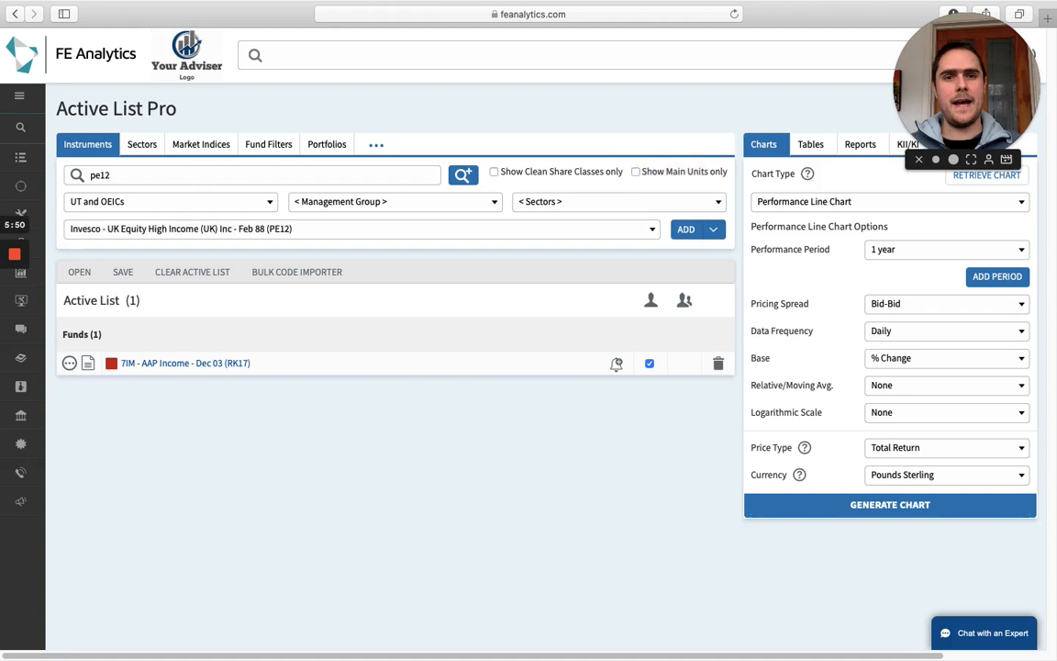
pyautogui.moveTo(685, 240)
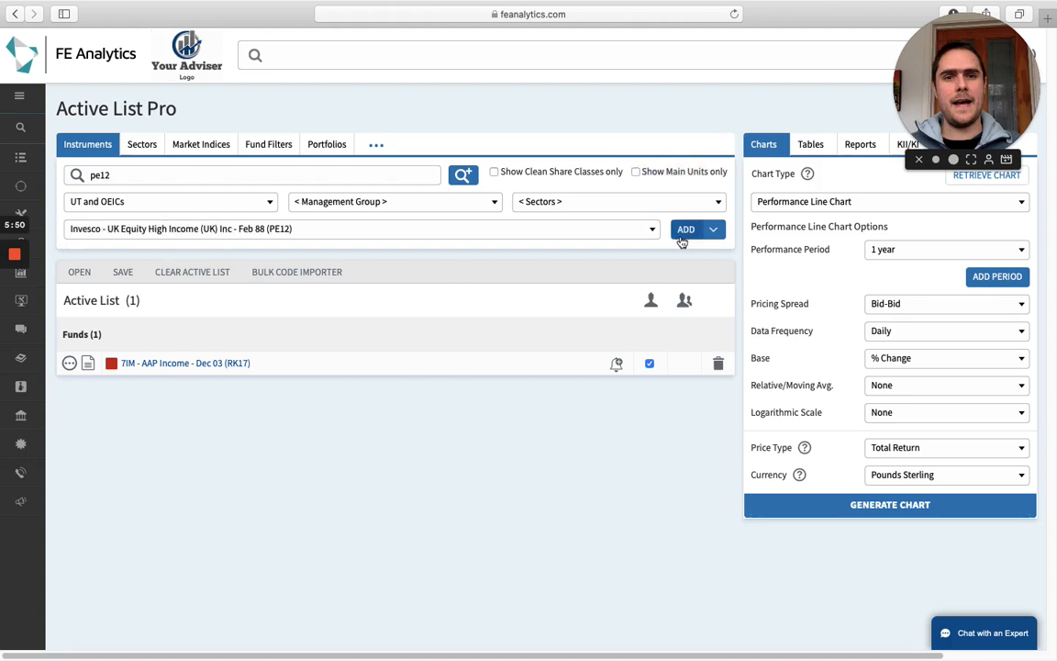
pyautogui.click(685, 229)
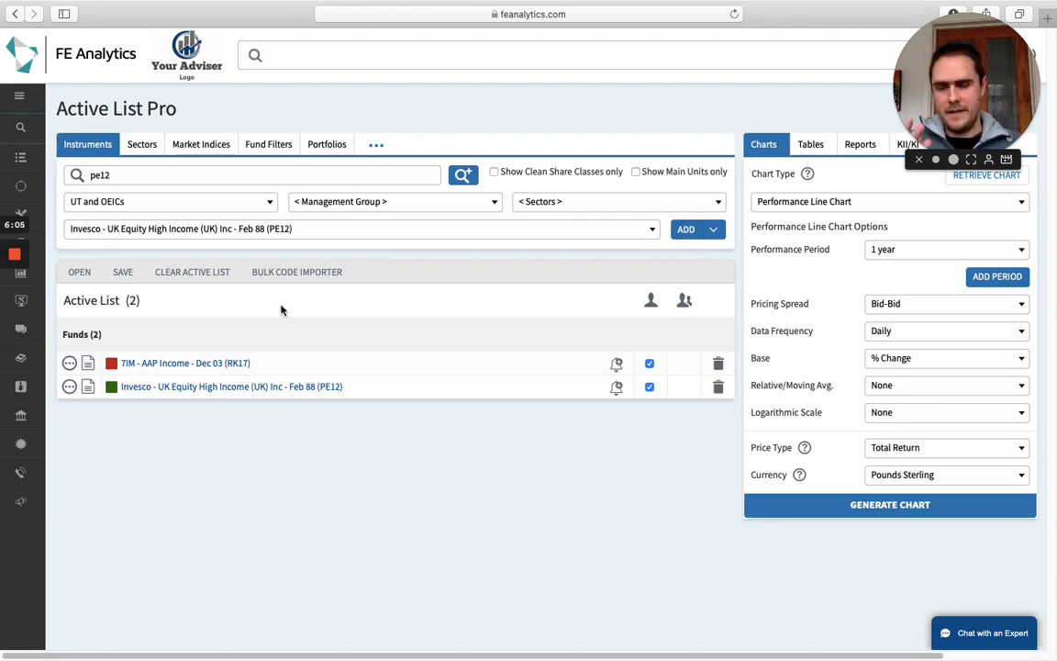
pyautogui.moveTo(503, 264)
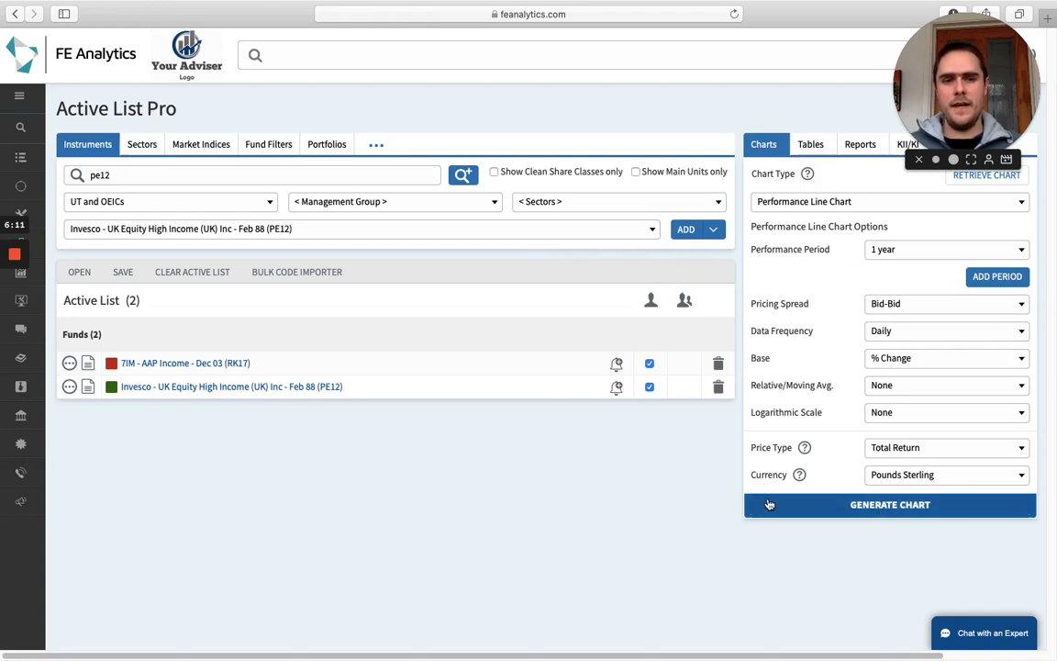
# Generate the one-year performance line chart for both funds in a new tab.
pyautogui.click(889, 504)
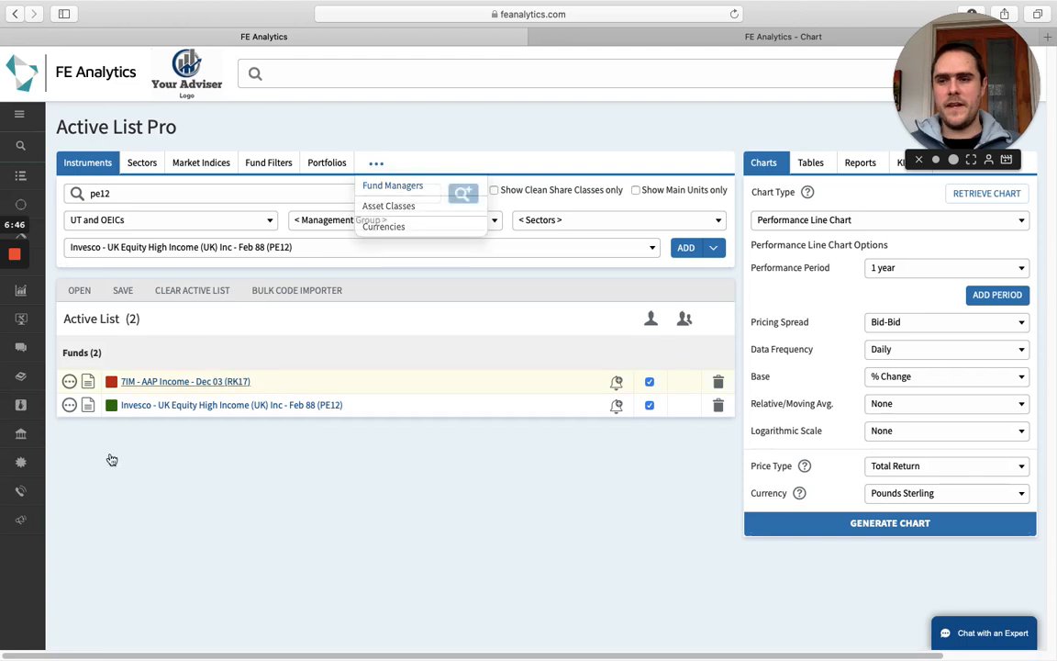
# Open Contact Us from the hamburger side menu.
pyautogui.click(15, 115)
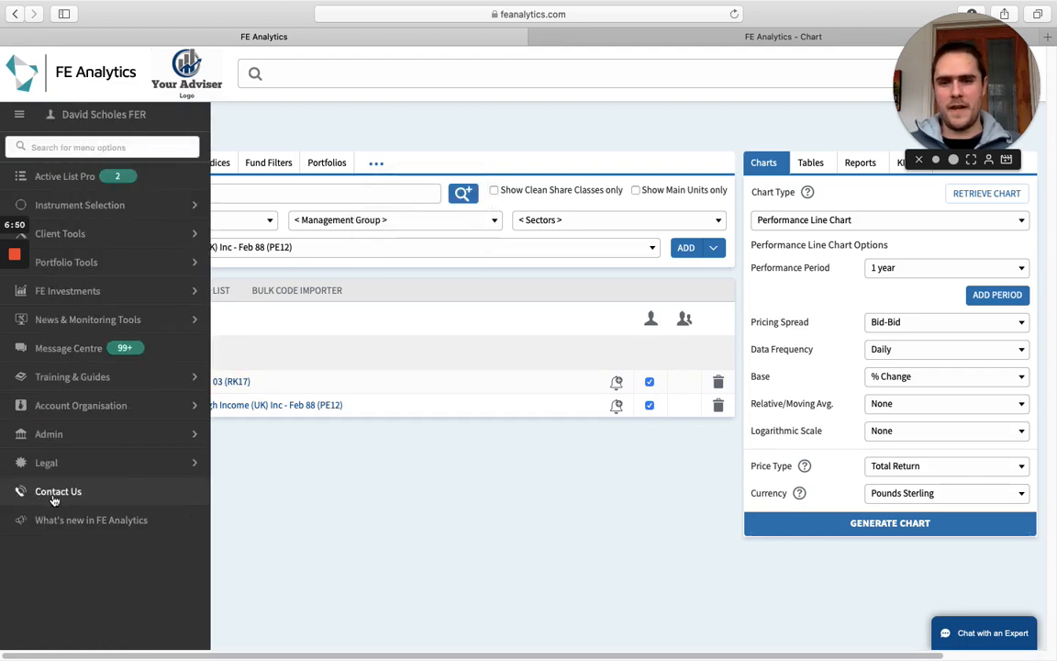
pyautogui.click(58, 491)
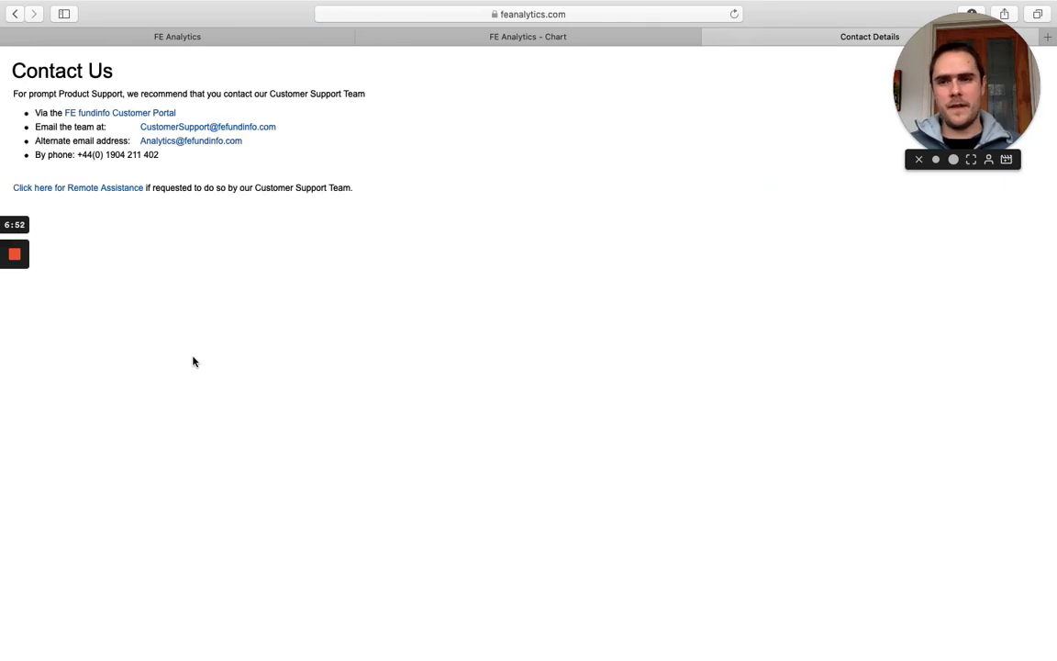